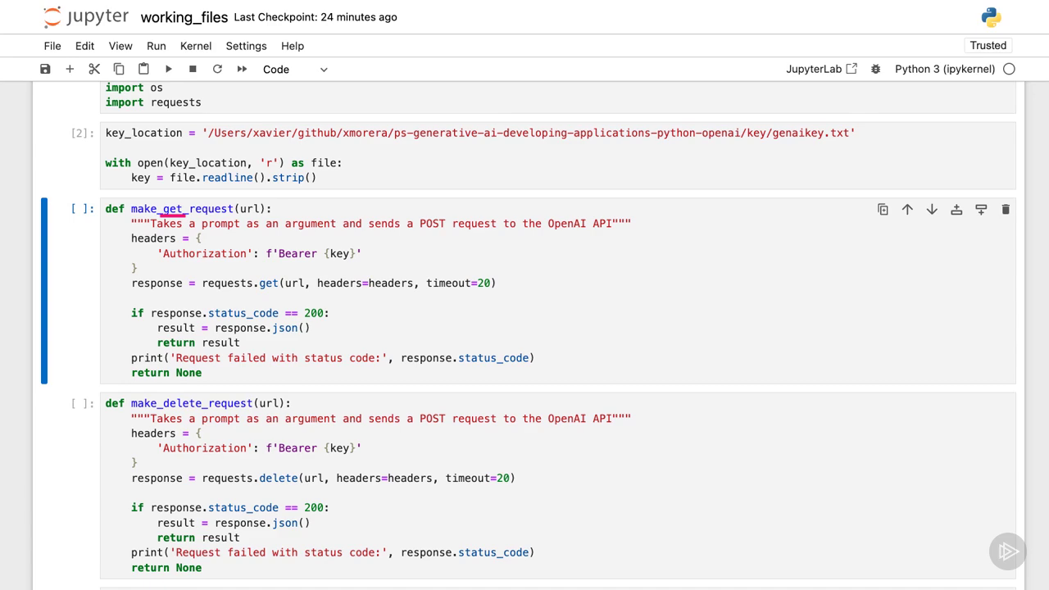
Step: Scroll past the make_get_request, make_delete_request and make_post_request helper cells as they run
scroll(down, 3)
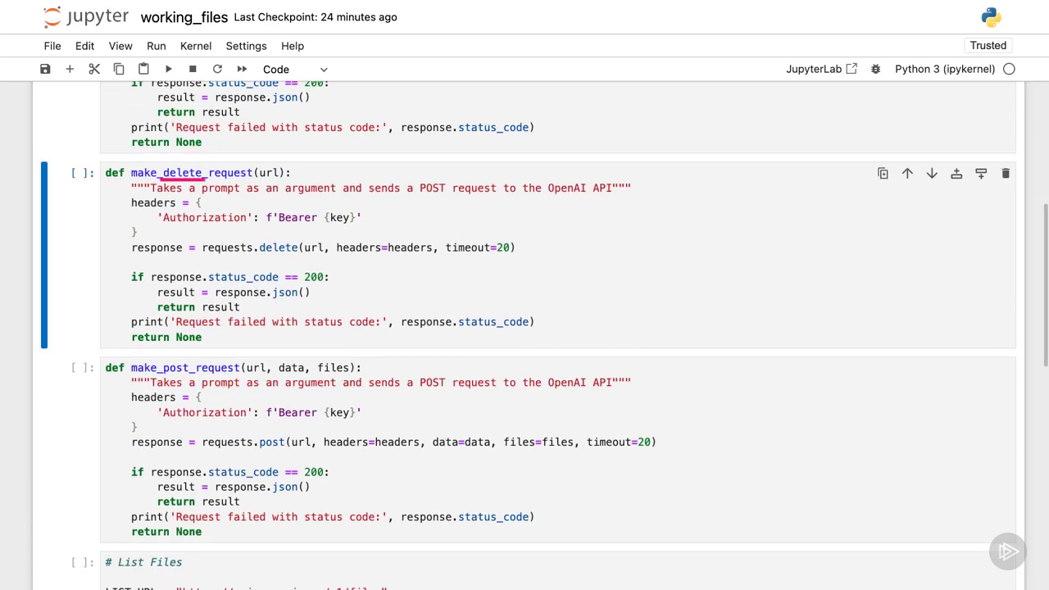
scroll(down, 3)
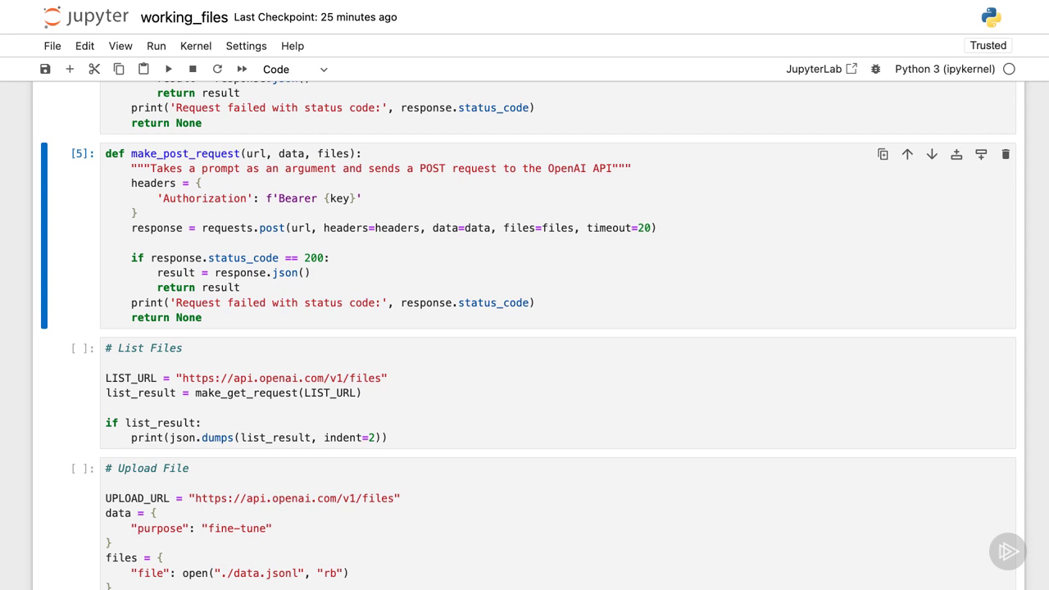
Step: Run the List Files cell and scroll through its JSON list of data.jsonl files
scroll(down, 3)
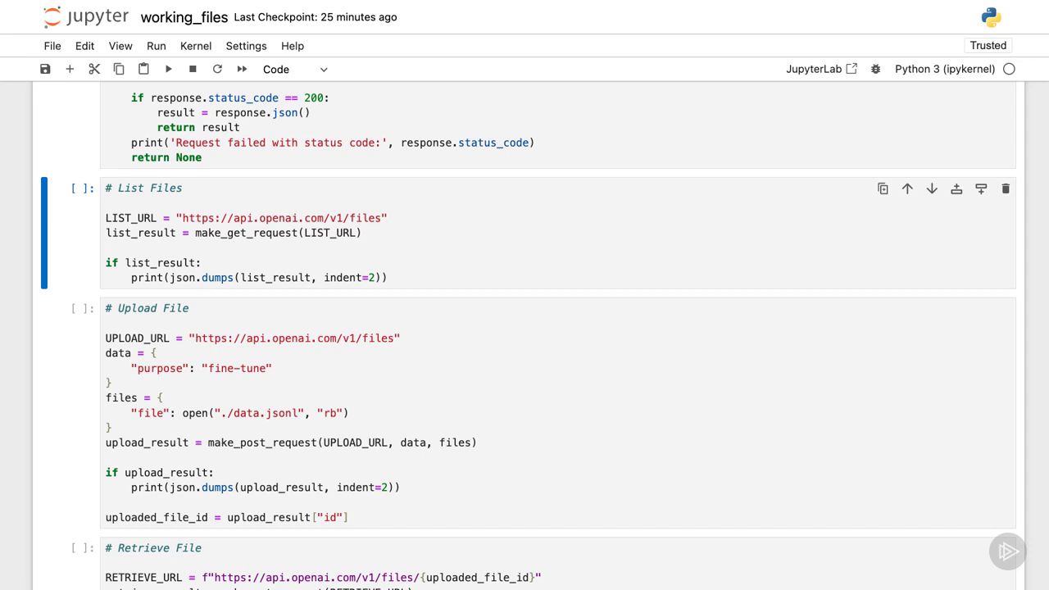
click(168, 69)
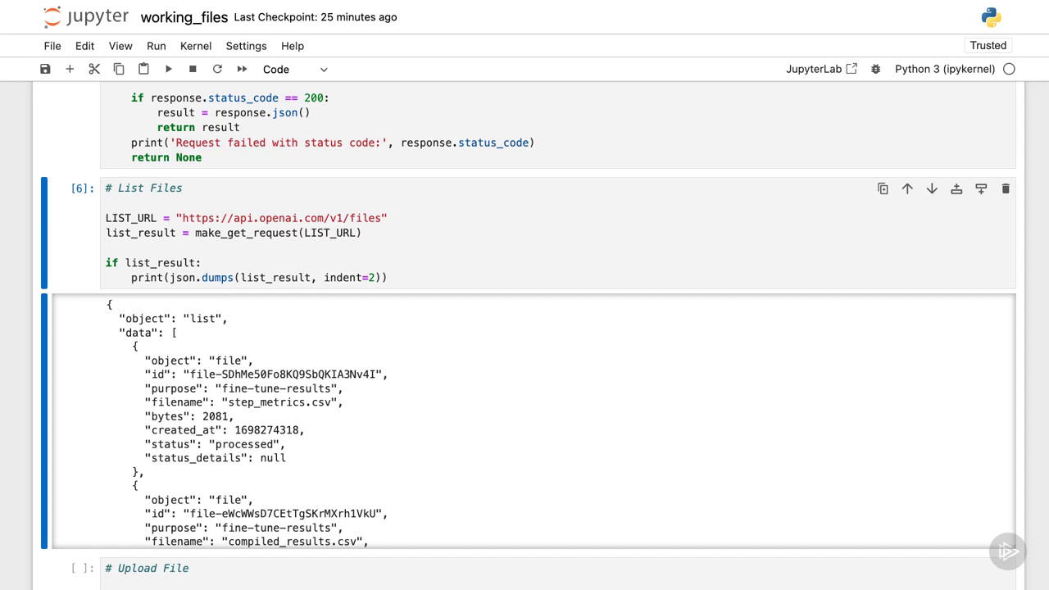
scroll(down, 3)
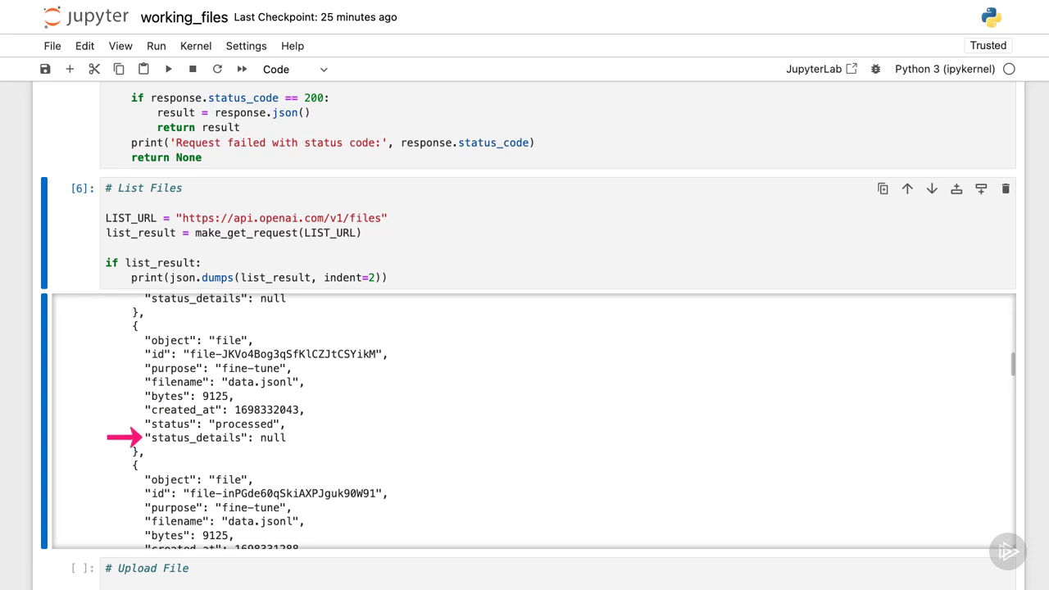
scroll(down, 3)
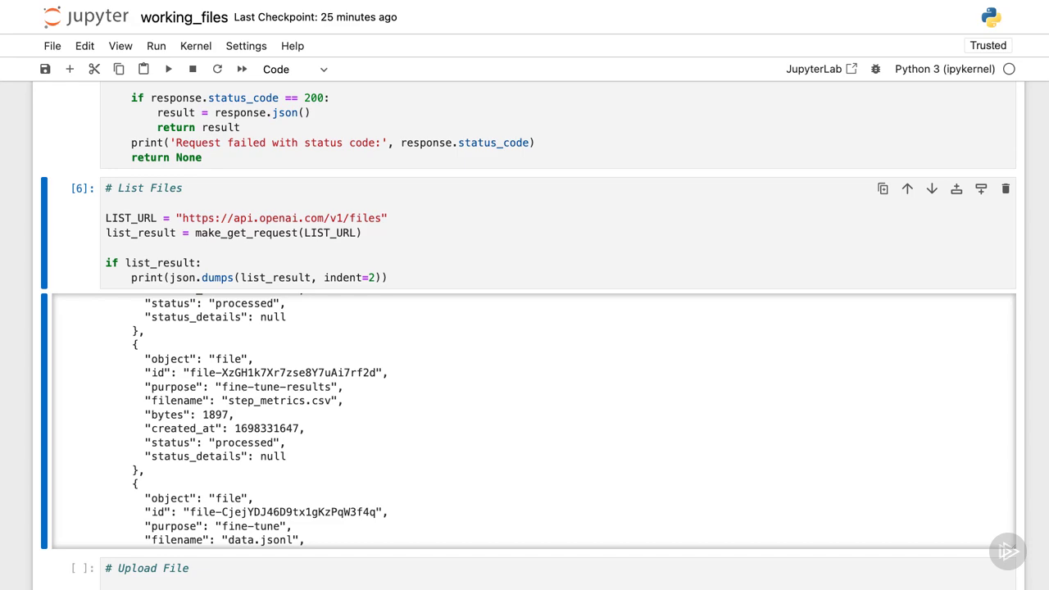
Step: Scroll to the Upload File cell and run it to upload data.jsonl for fine-tuning
scroll(down, 3)
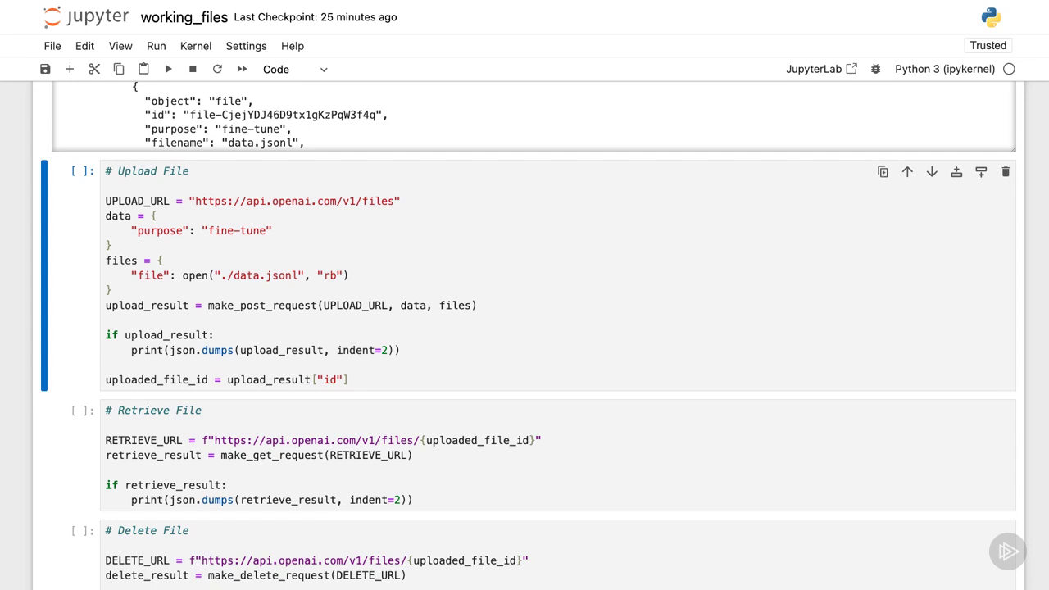
click(168, 69)
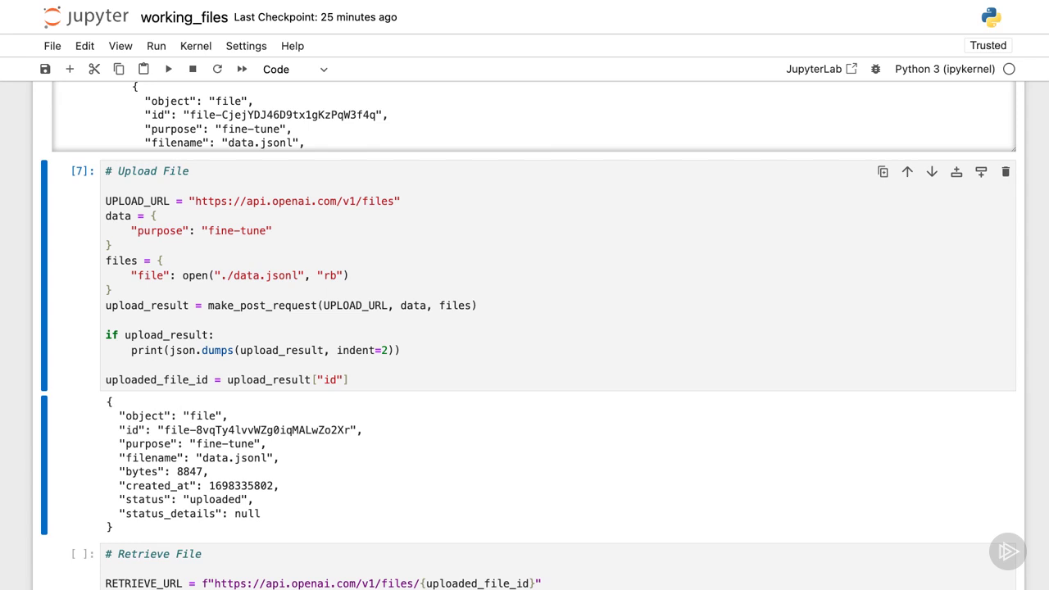
Step: Scroll through the Retrieve File output for data.jsonl down to the unrun Delete File cell
scroll(down, 3)
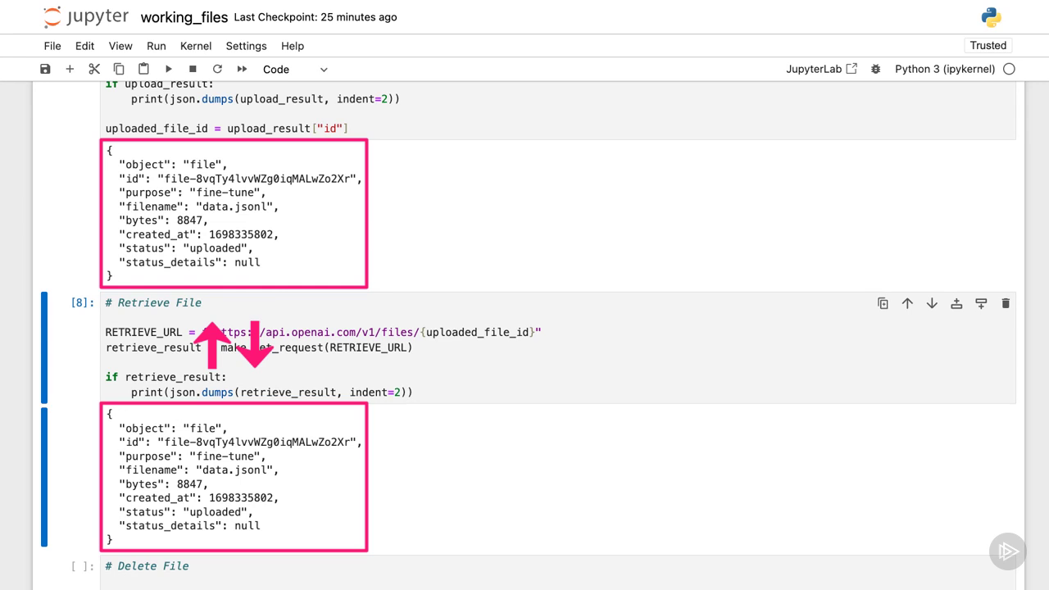
scroll(down, 3)
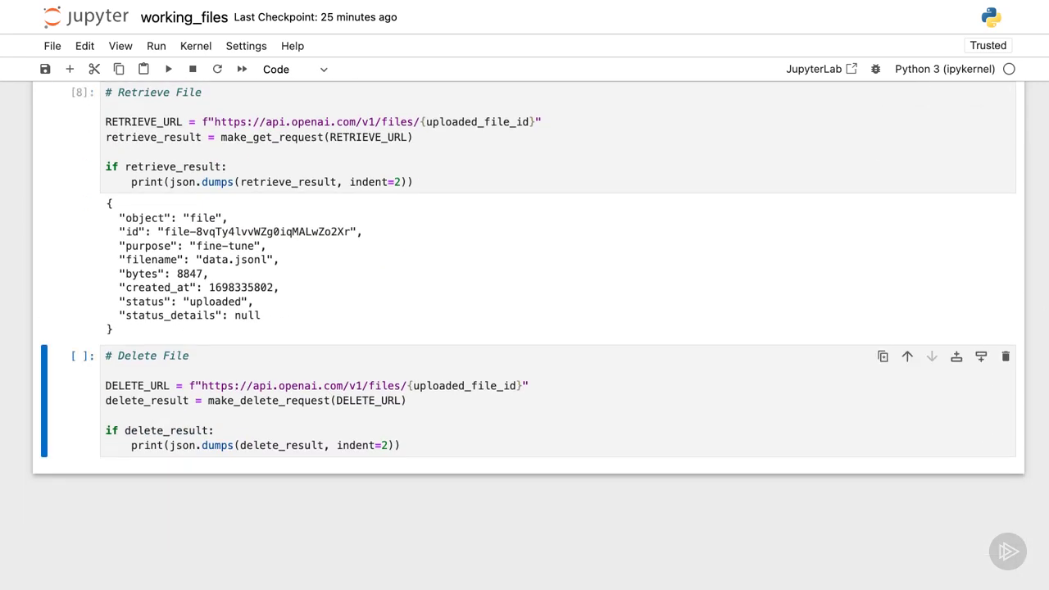